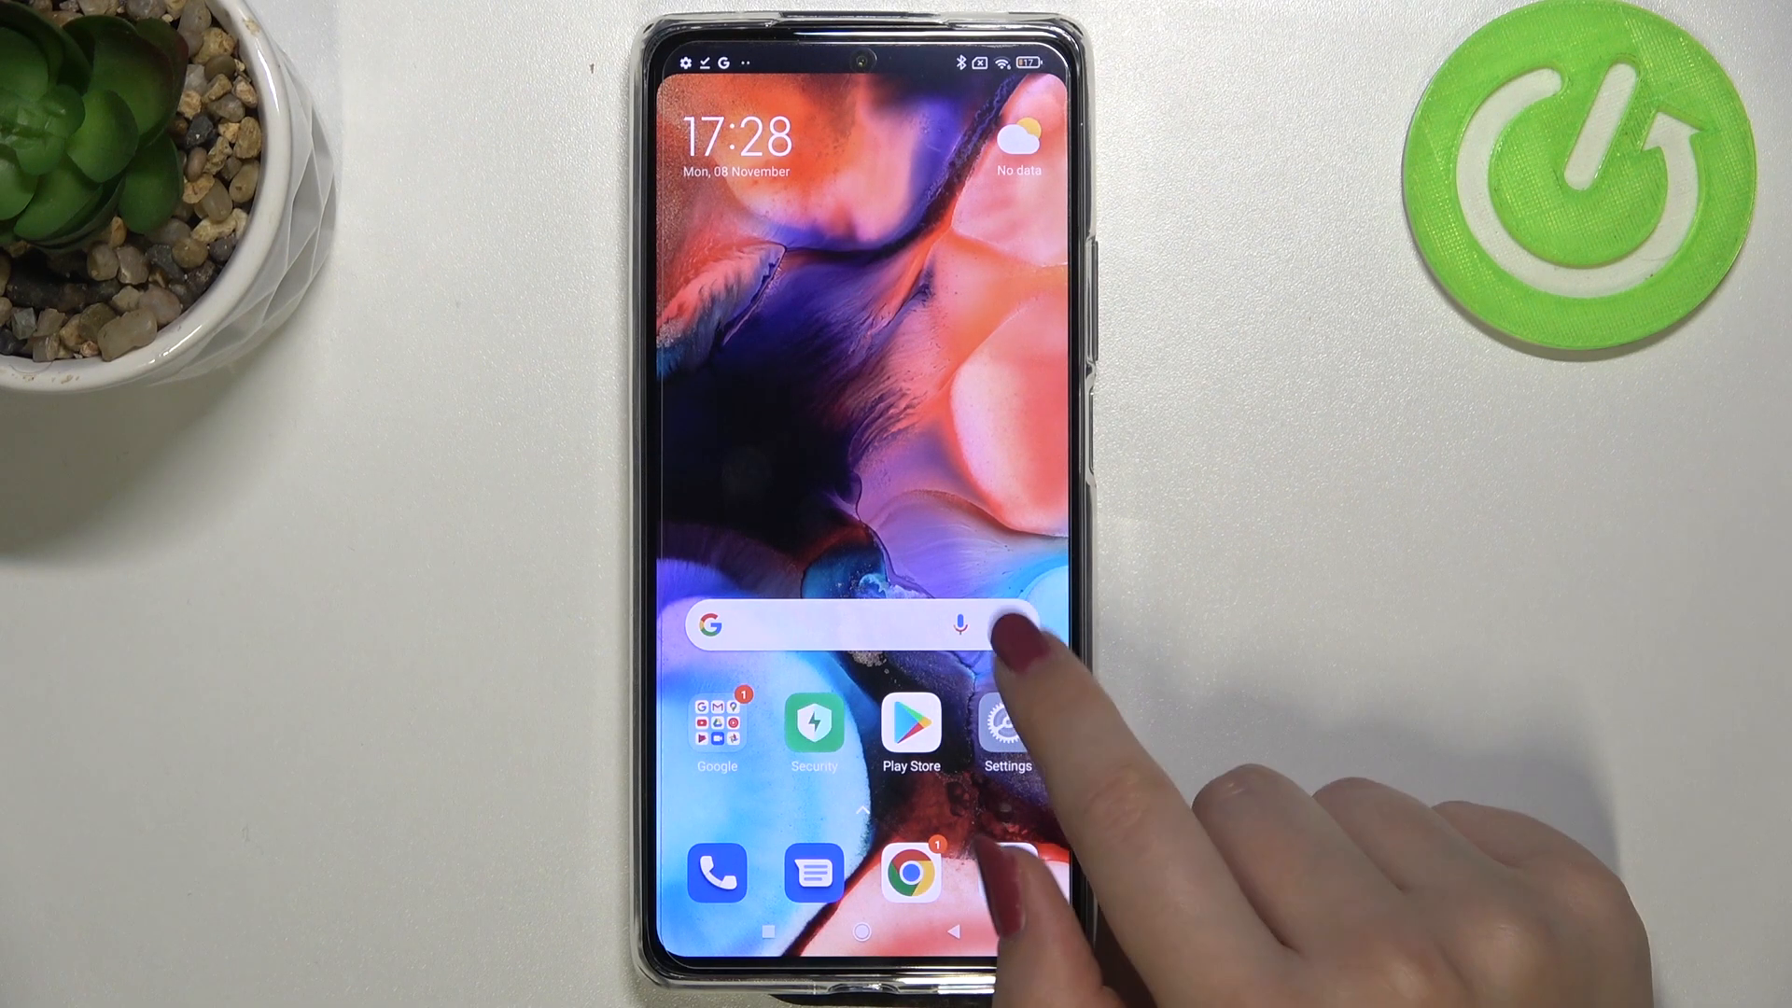
# Launch Settings from the home screen and go to the Apps section
pyautogui.click(1003, 726)
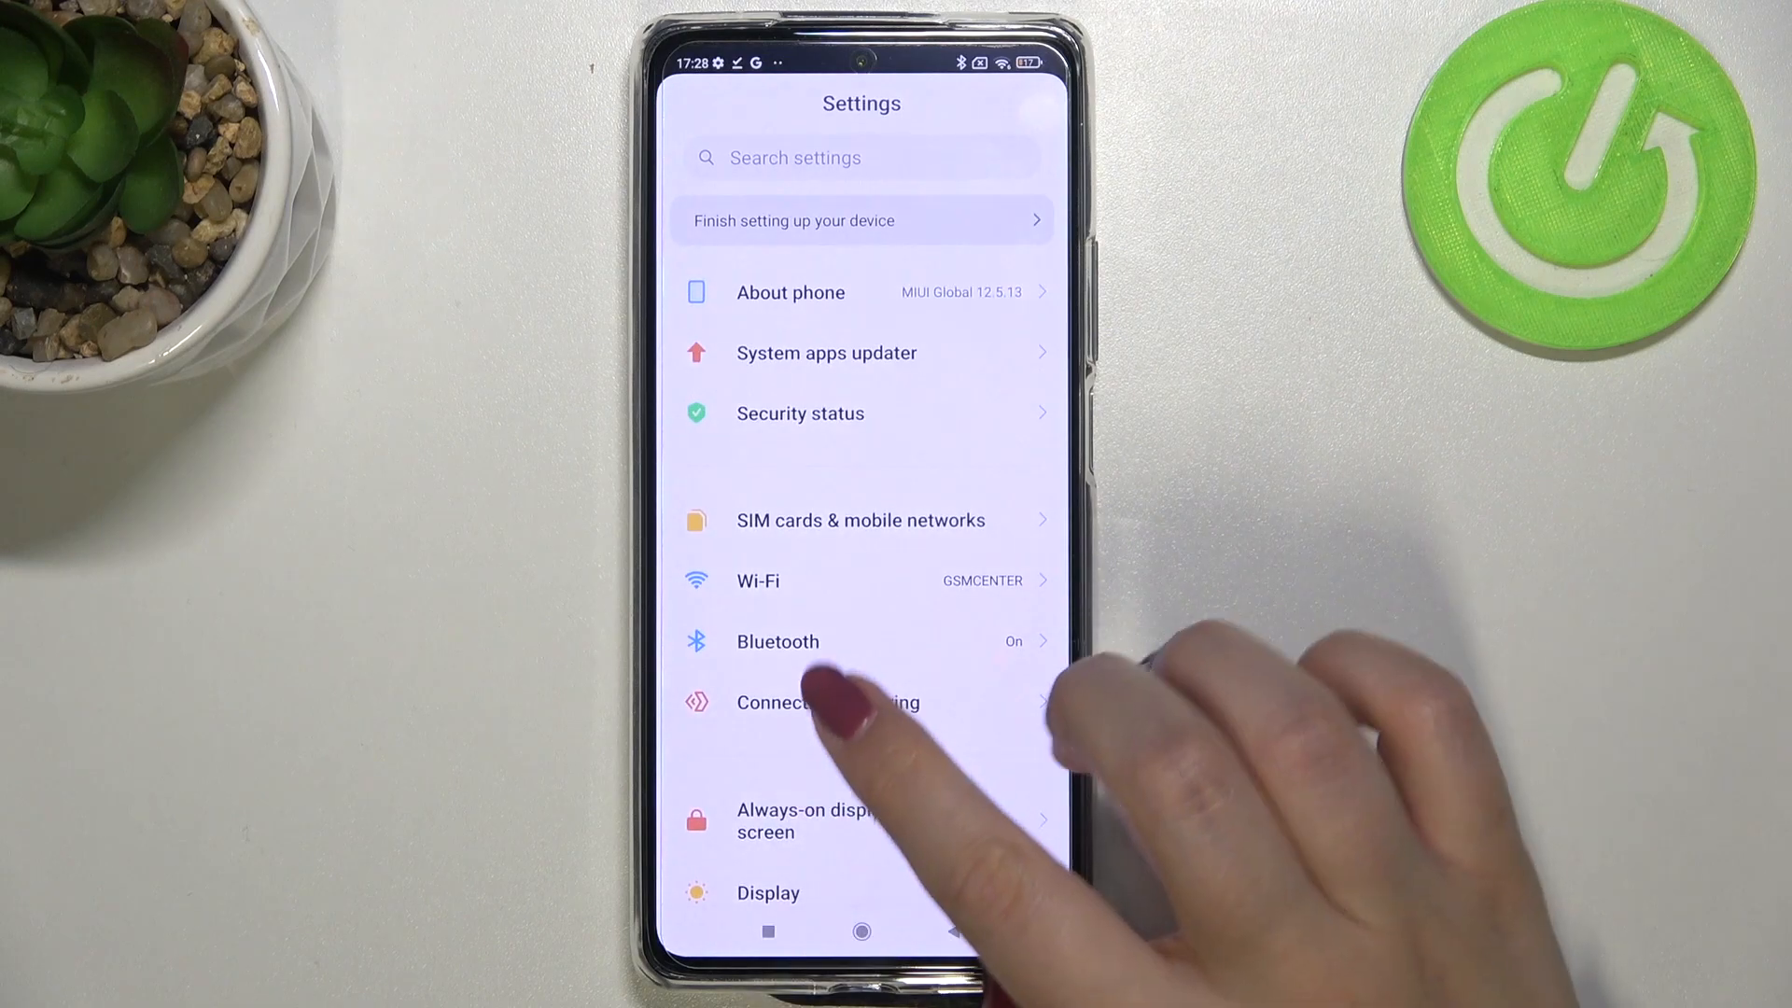
pyautogui.scroll(-3)
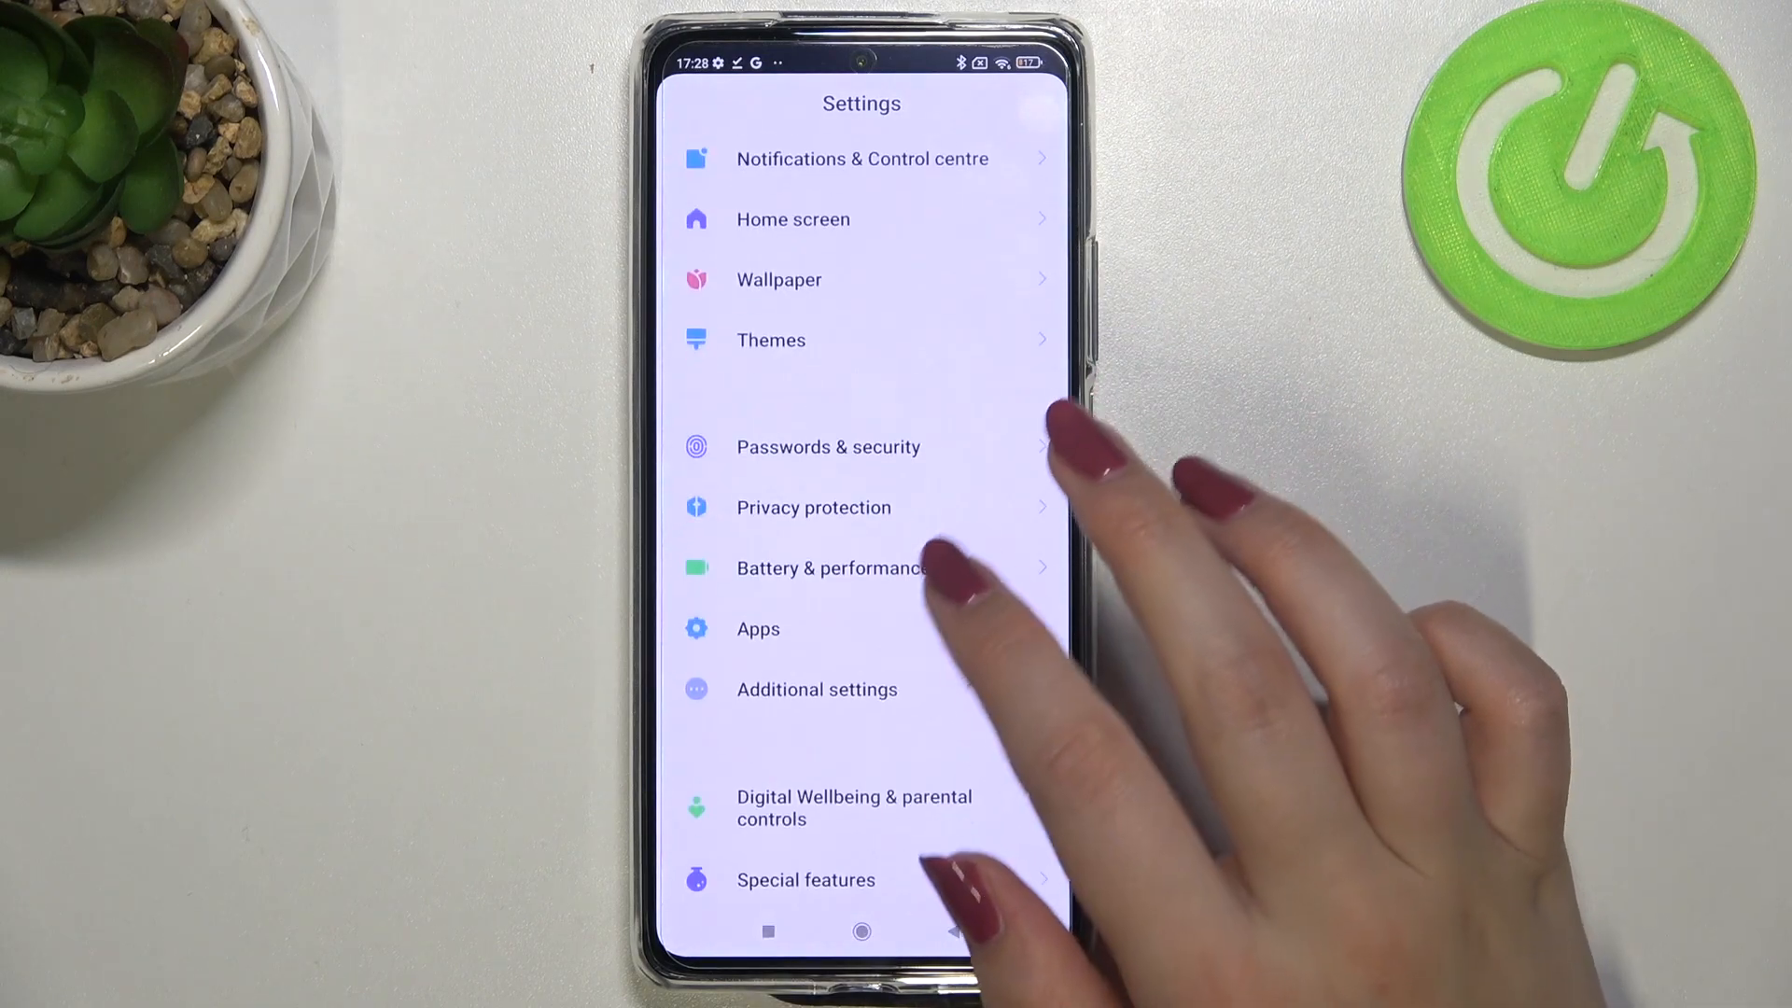
pyautogui.click(758, 628)
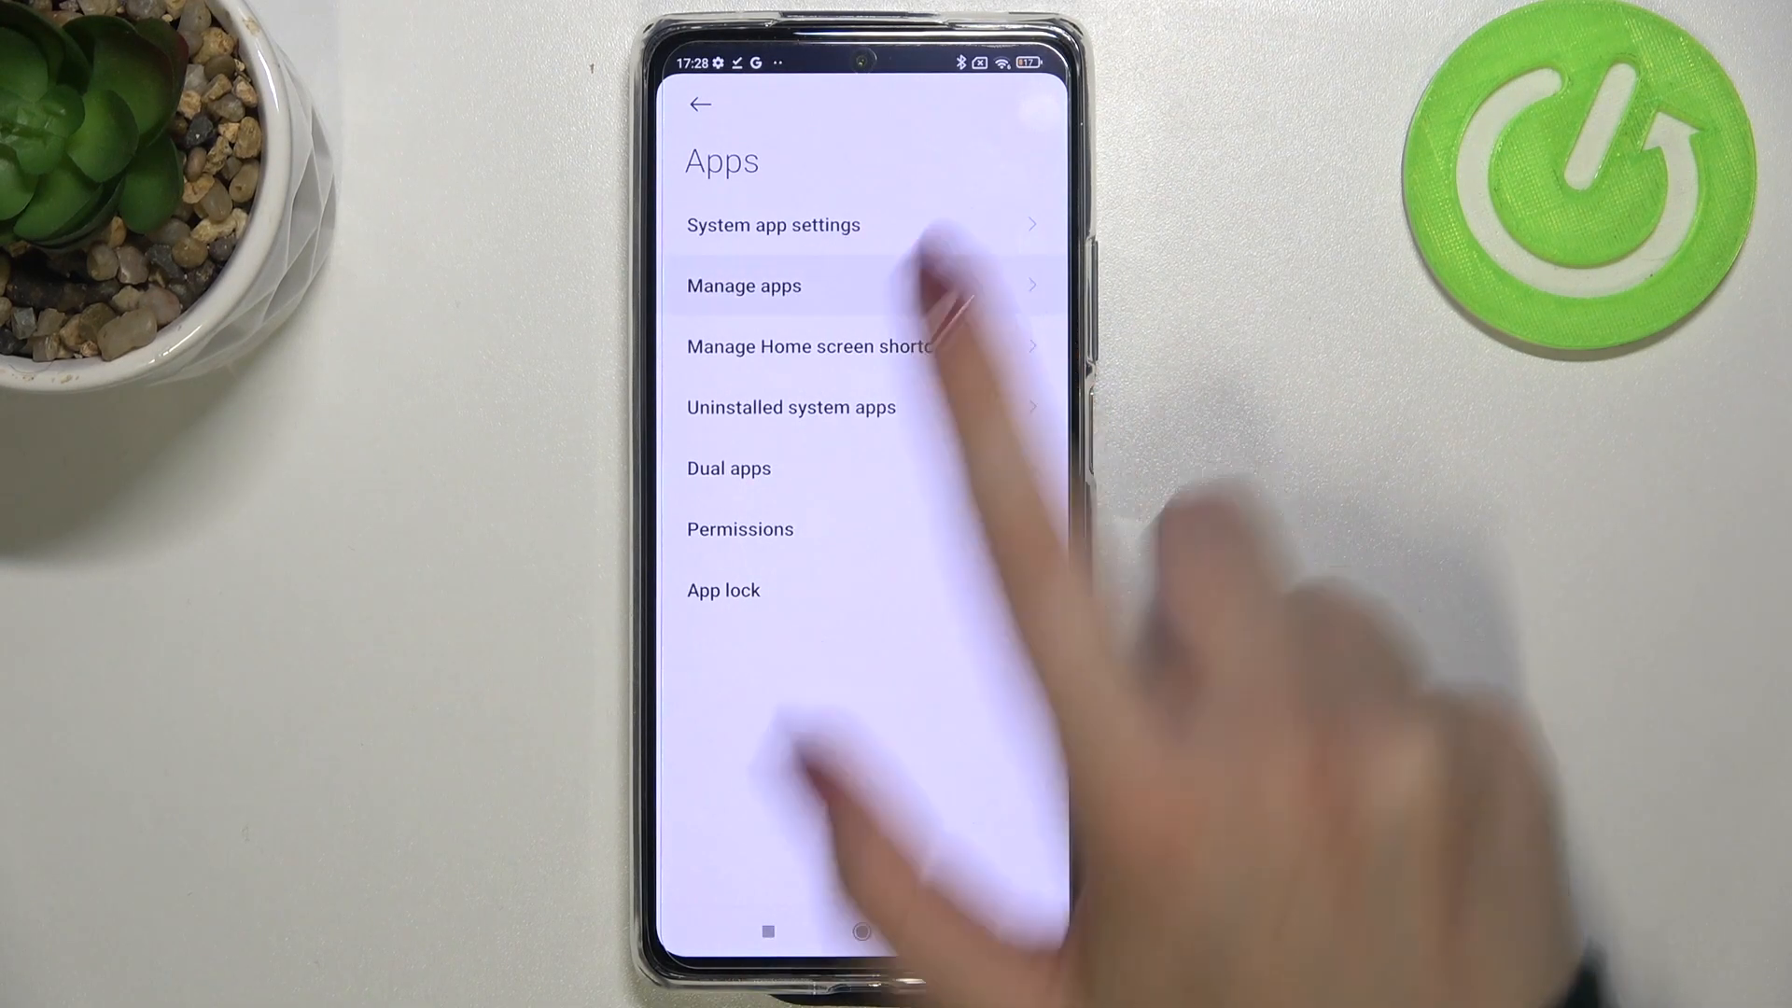
# From Manage apps' overflow menu, choose Reset app preferences to show the confirmation
pyautogui.click(743, 286)
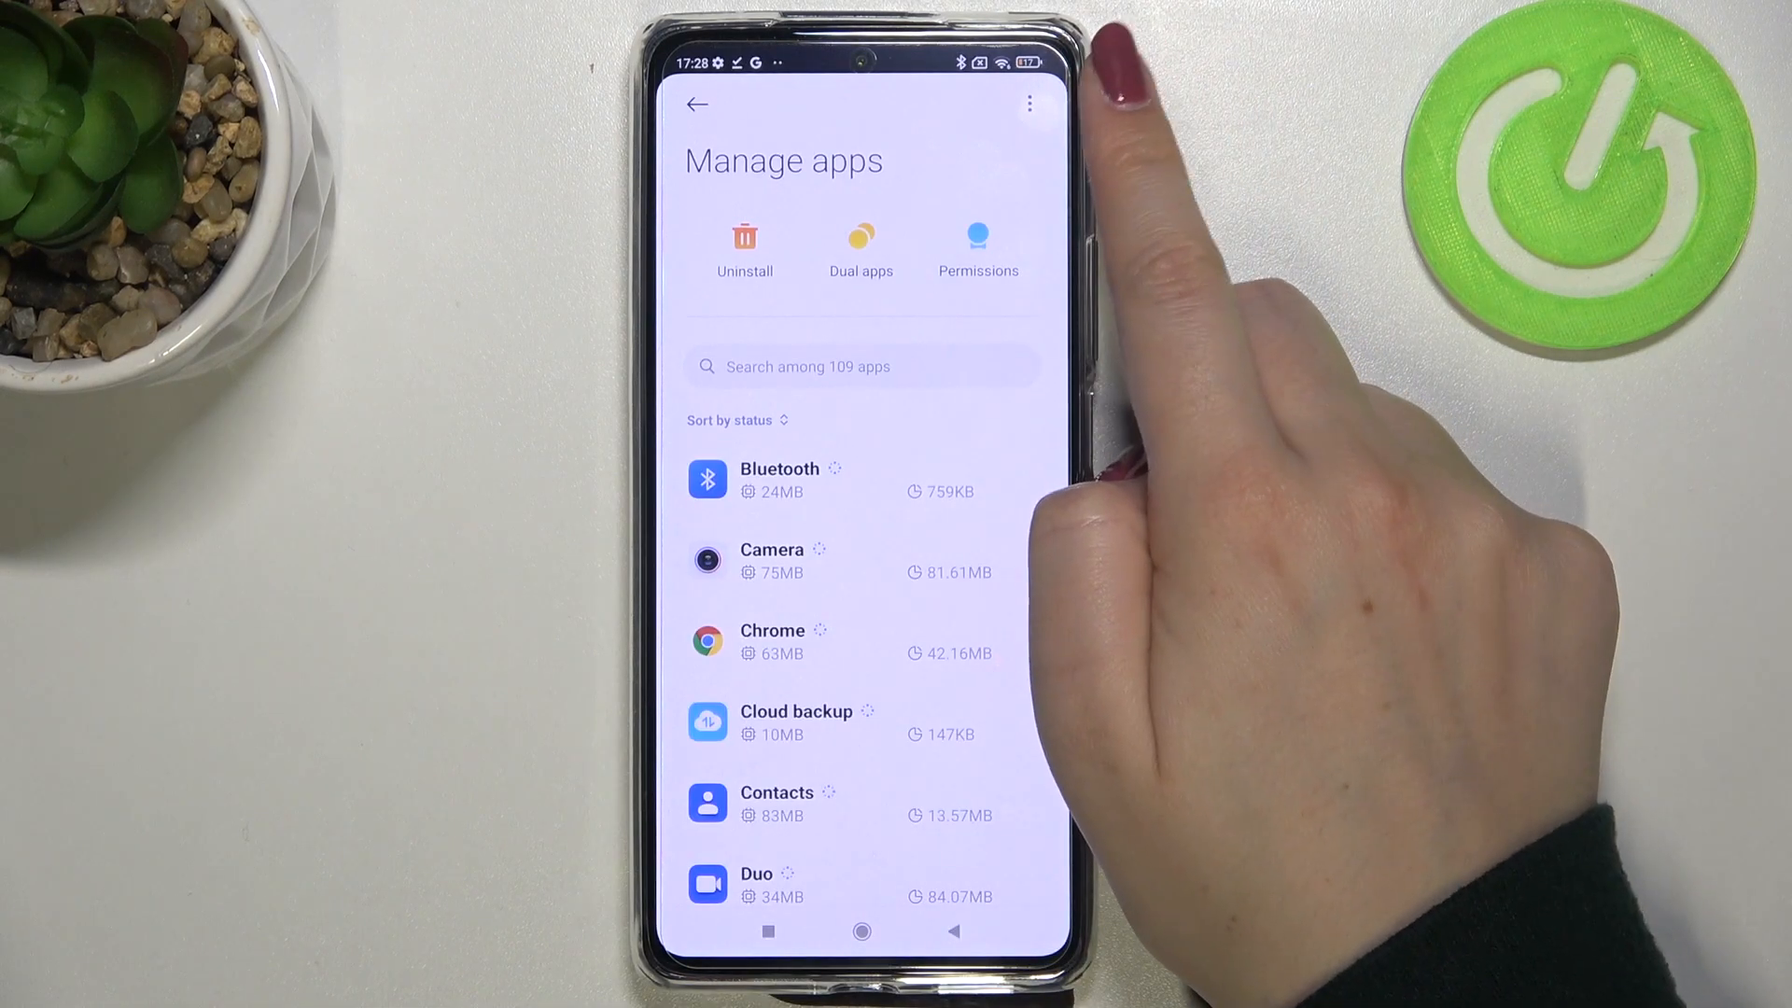
pyautogui.click(1029, 102)
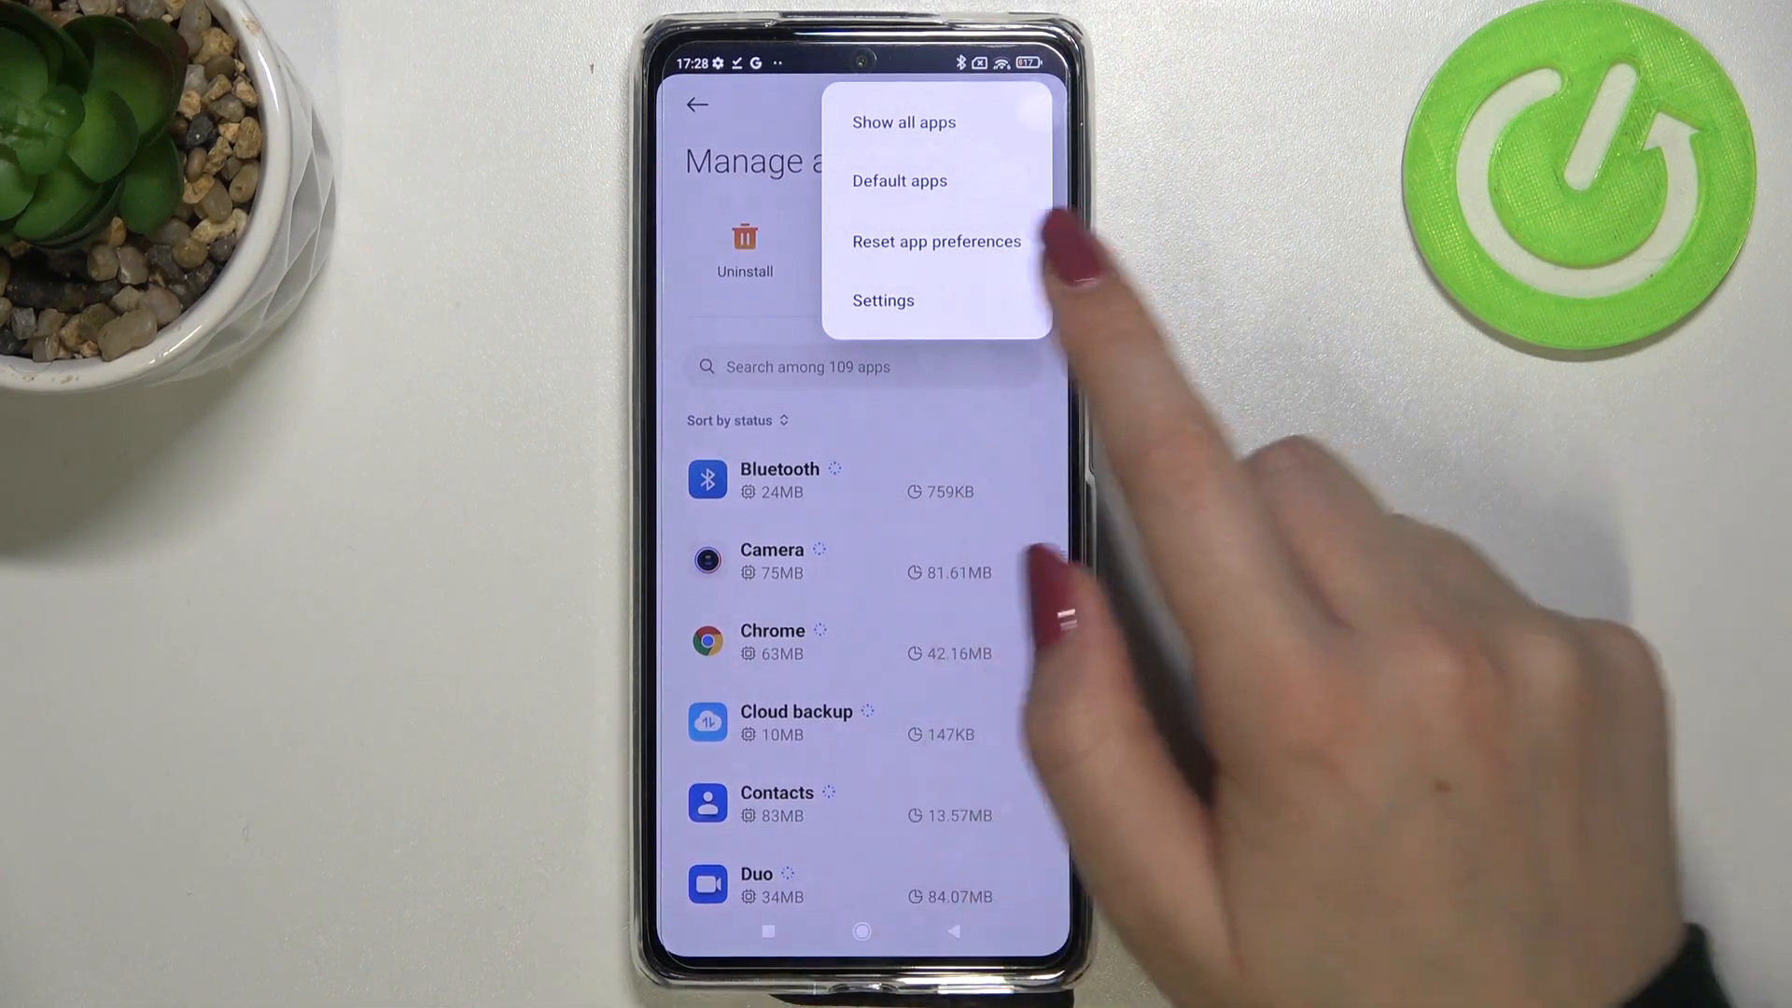
pyautogui.click(936, 241)
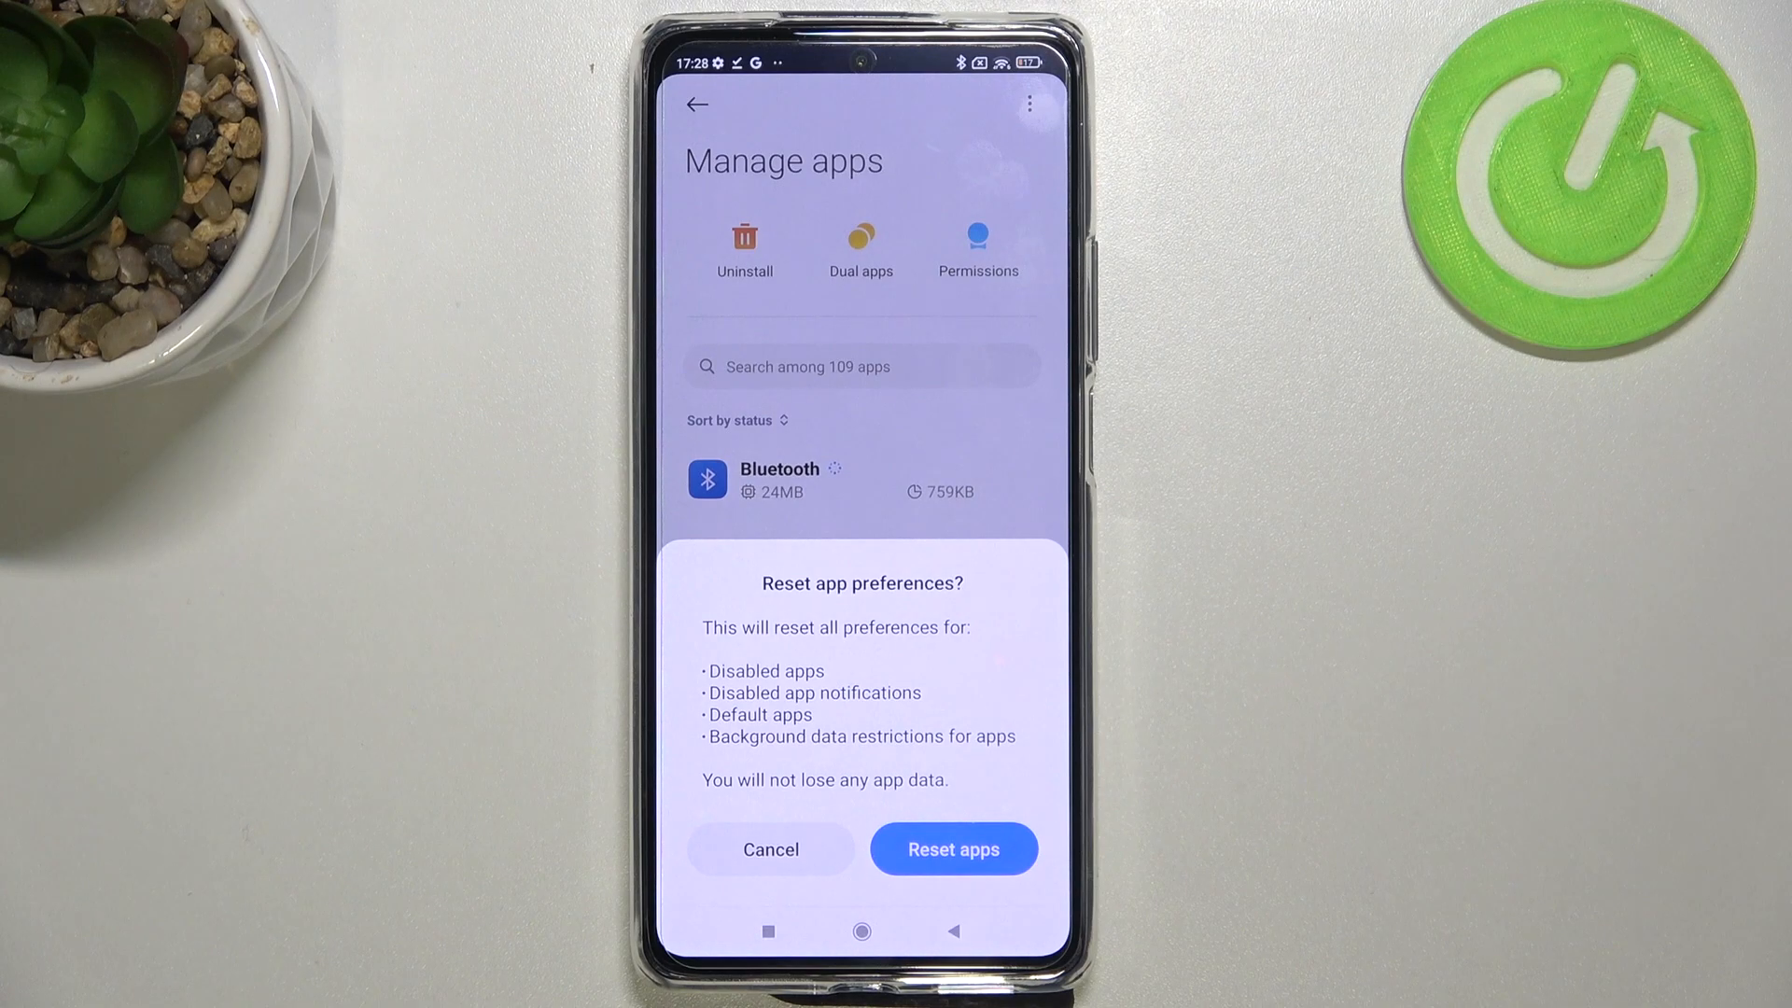